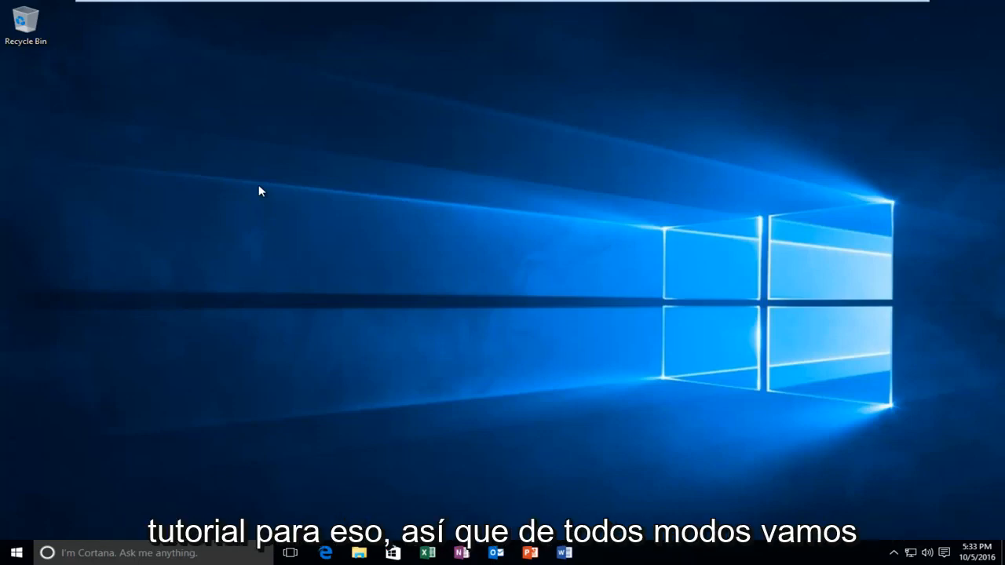
pyautogui.moveTo(69, 41)
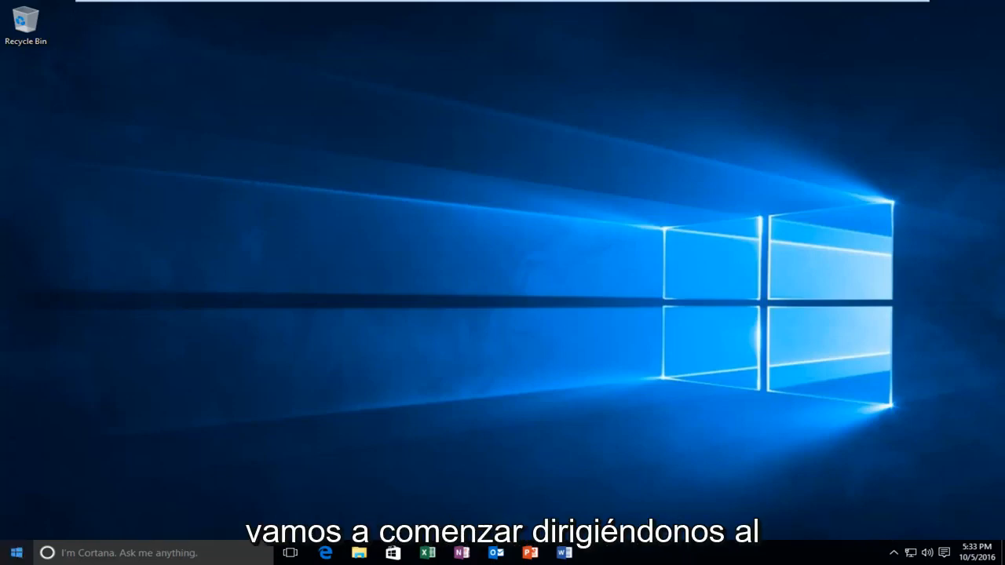
# Restart Windows into the recovery Choose an option screen via Start menu Power.
pyautogui.click(12, 552)
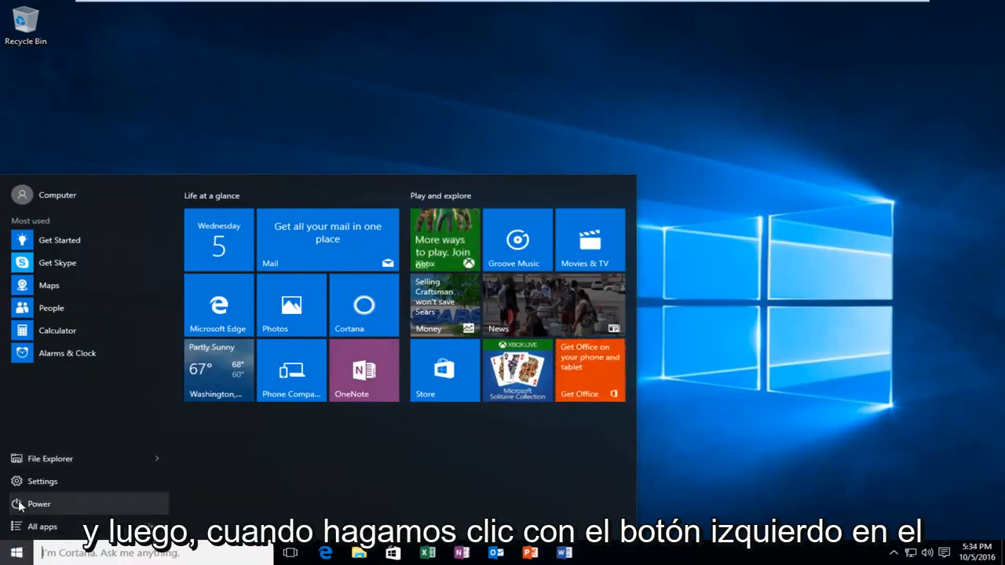
pyautogui.click(38, 504)
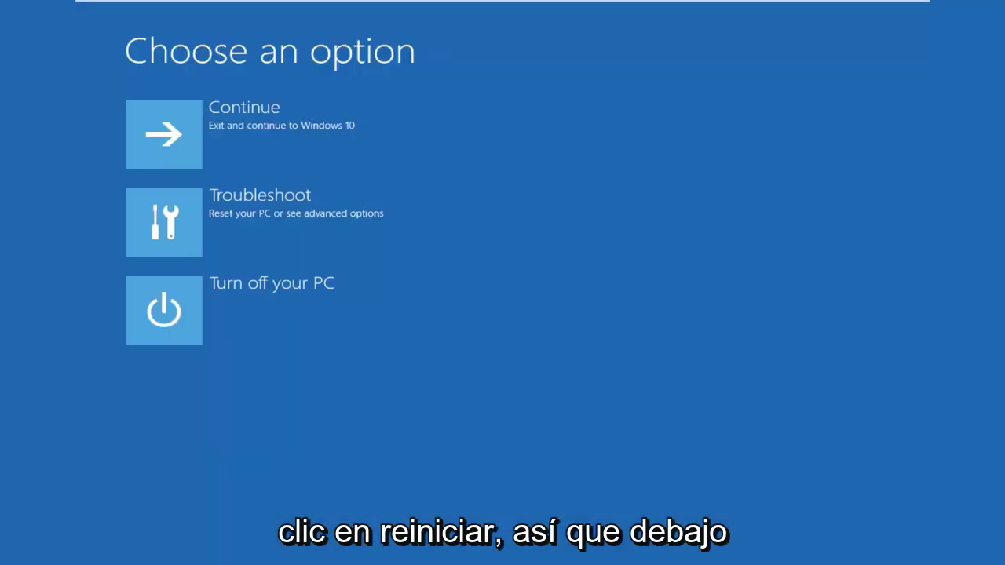
pyautogui.moveTo(160, 270)
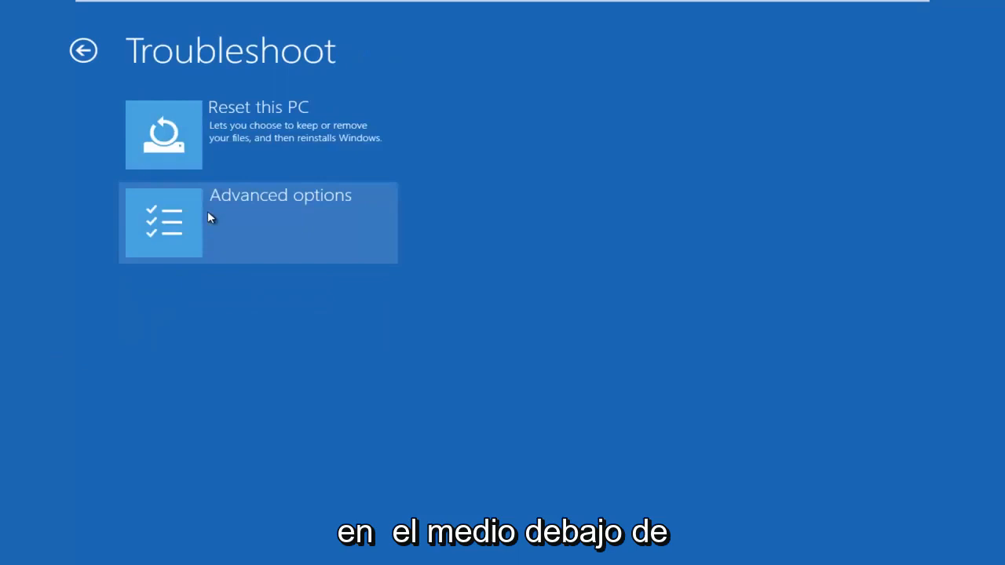
# Reach the Startup Settings page through Advanced options.
pyautogui.click(280, 223)
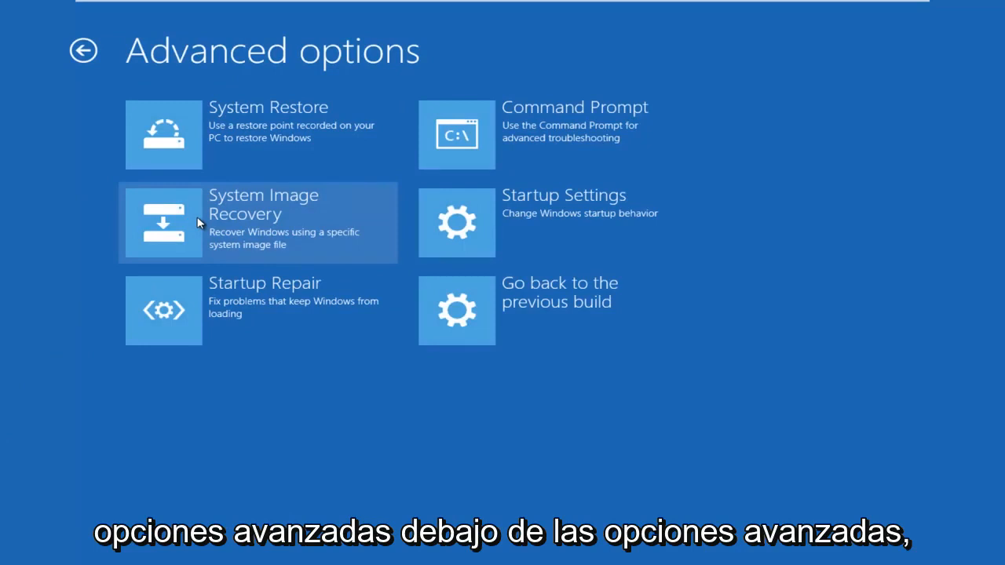
pyautogui.moveTo(568, 242)
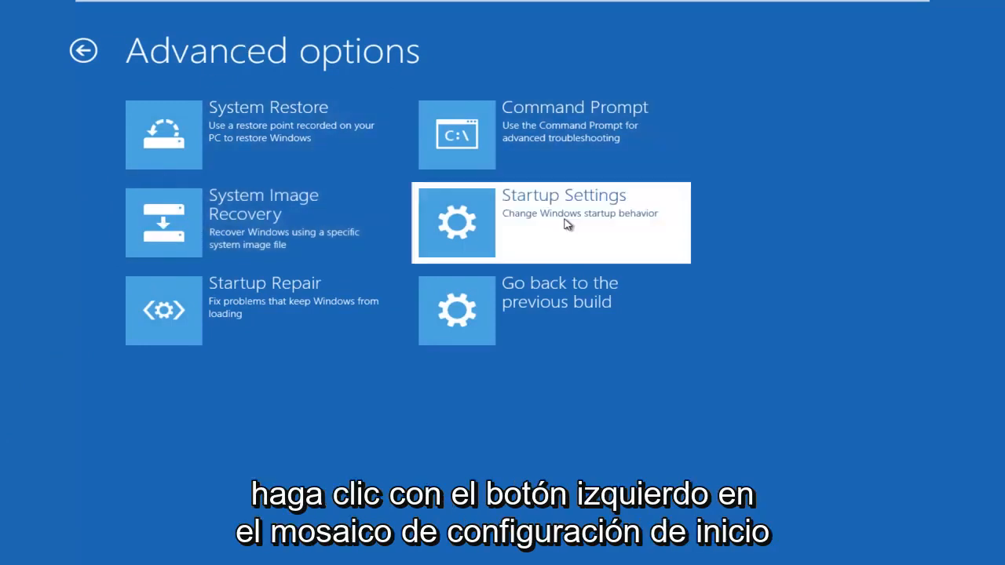
pyautogui.click(549, 223)
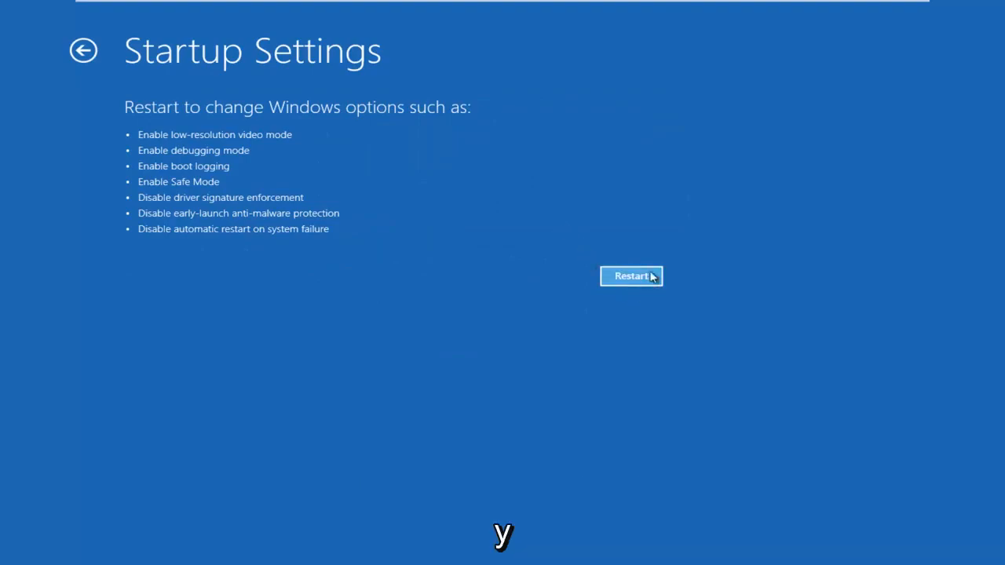
# Restart and choose option 7 (F7) to disable driver signature enforcement.
pyautogui.click(631, 276)
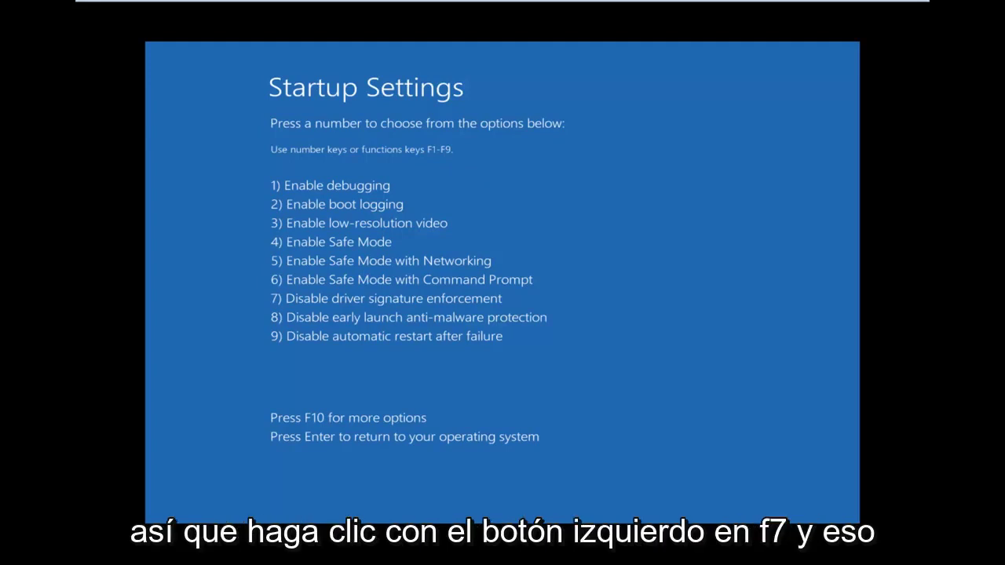
pyautogui.press('f7')
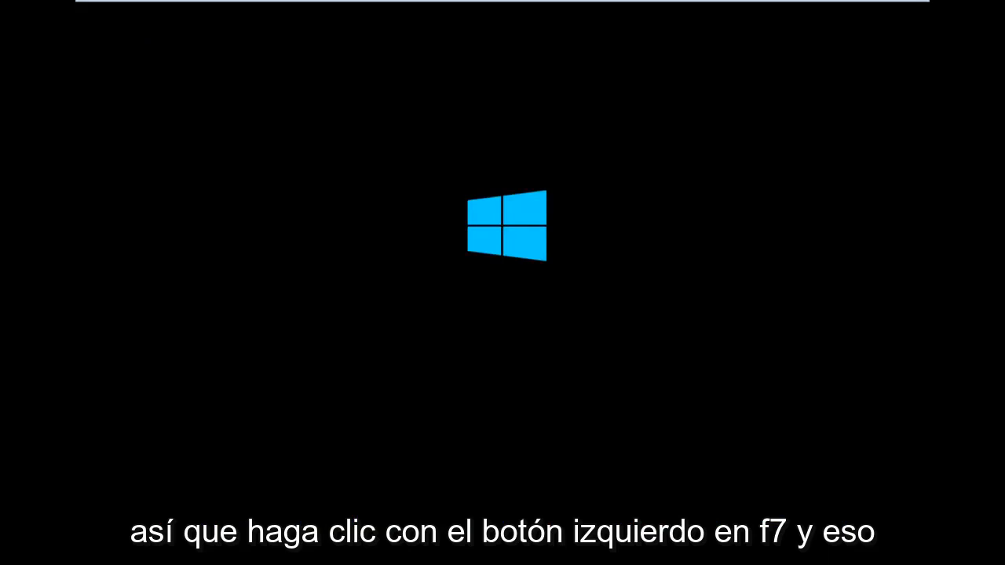